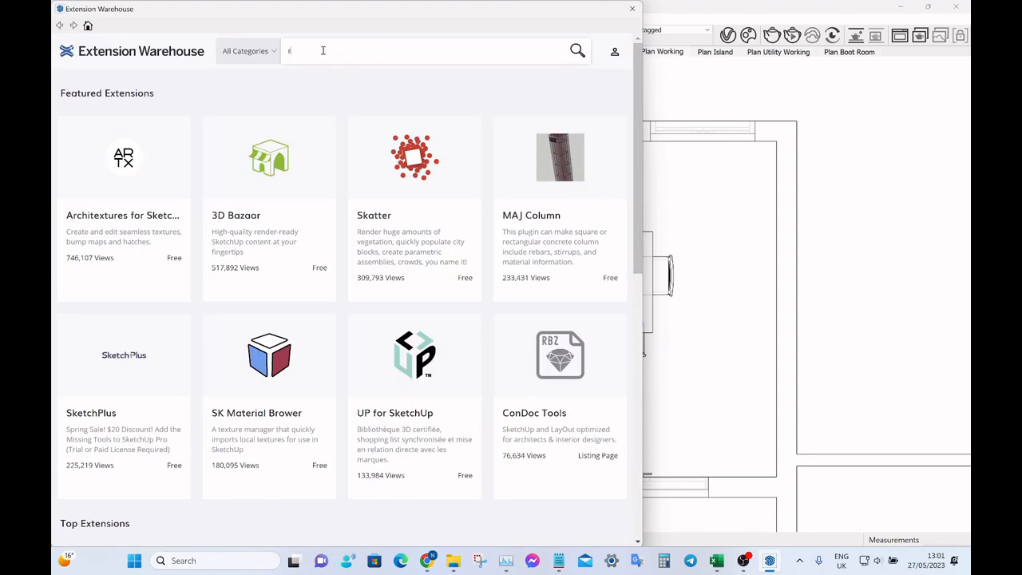
# Search the Extension Warehouse for "rotate" and install the free Rotate 90 extension.
pyautogui.write('rotate')
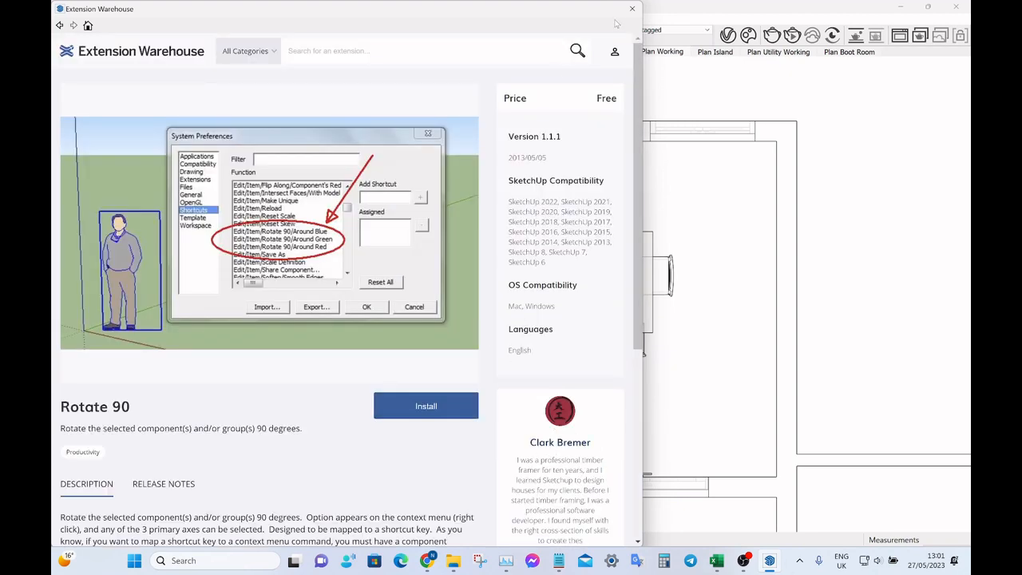
pyautogui.click(632, 10)
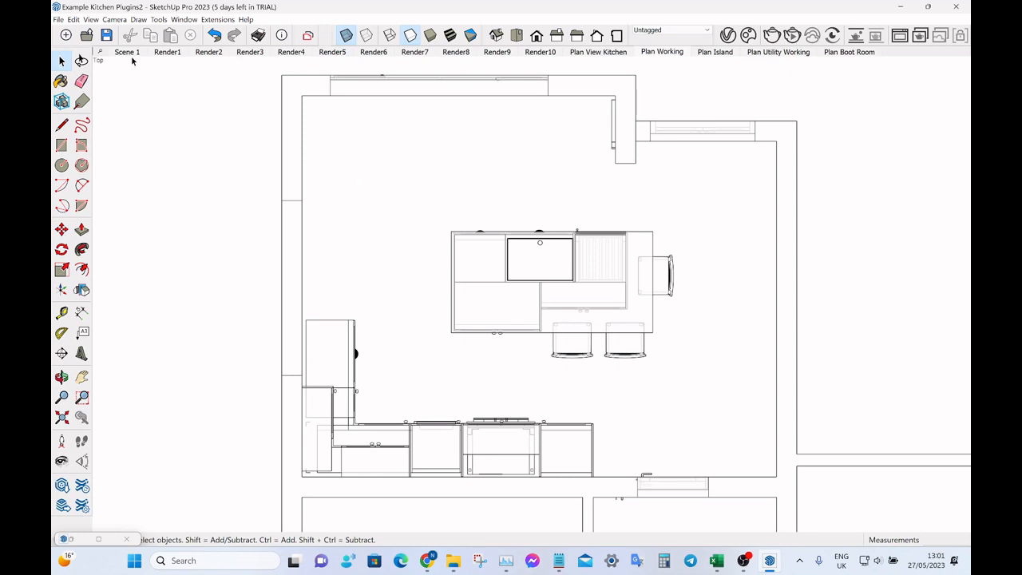
pyautogui.moveTo(436, 233)
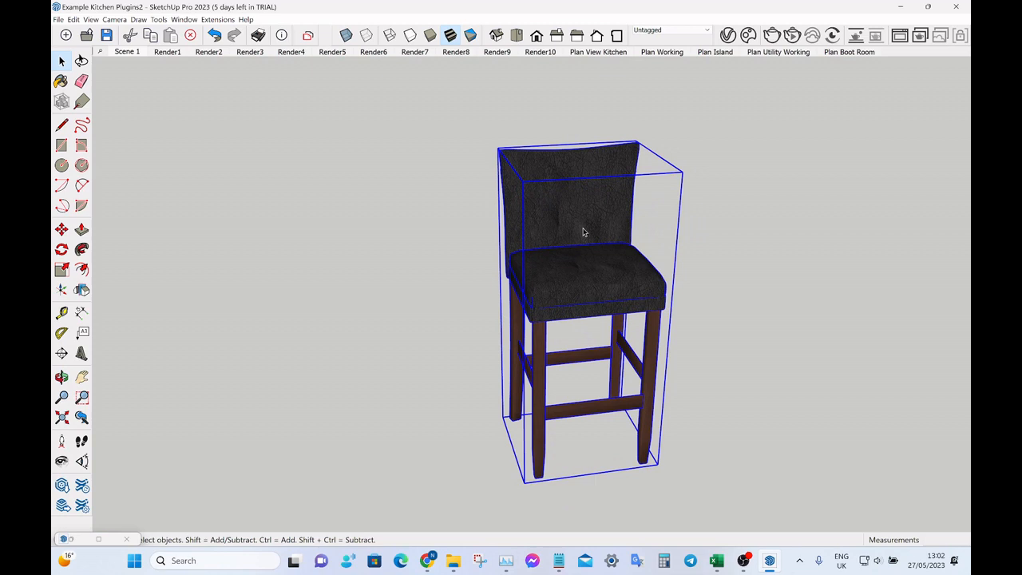
pyautogui.moveTo(645, 273)
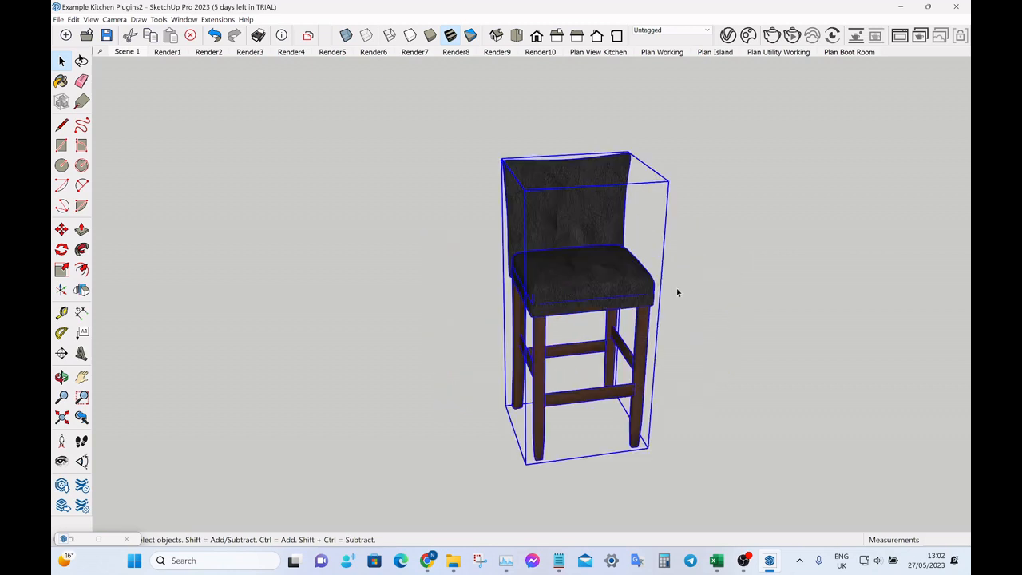
# Rotate the bar stool component a quarter turn with Rotate 90 so it faces sideways.
pyautogui.click(435, 288)
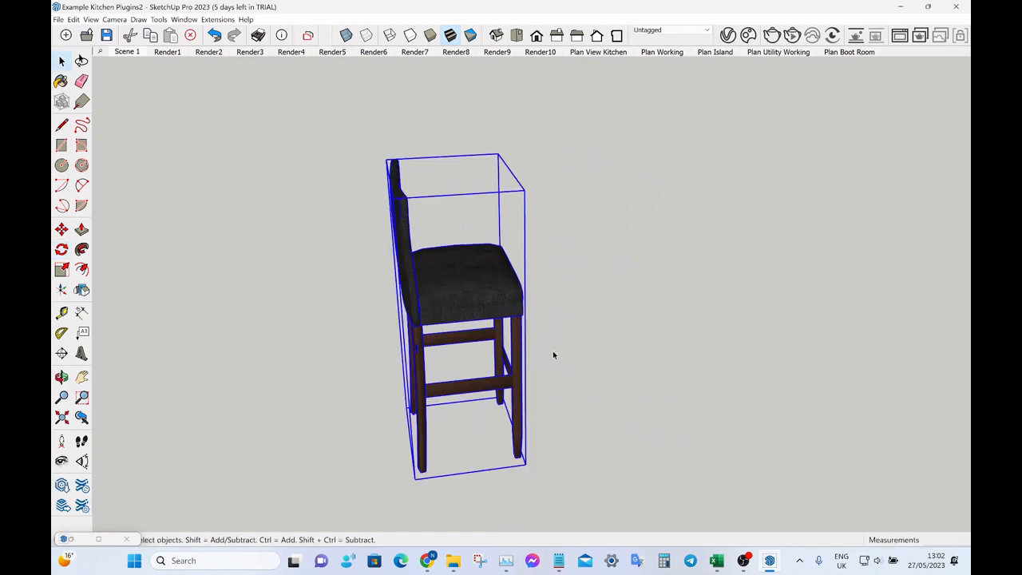
pyautogui.moveTo(514, 286)
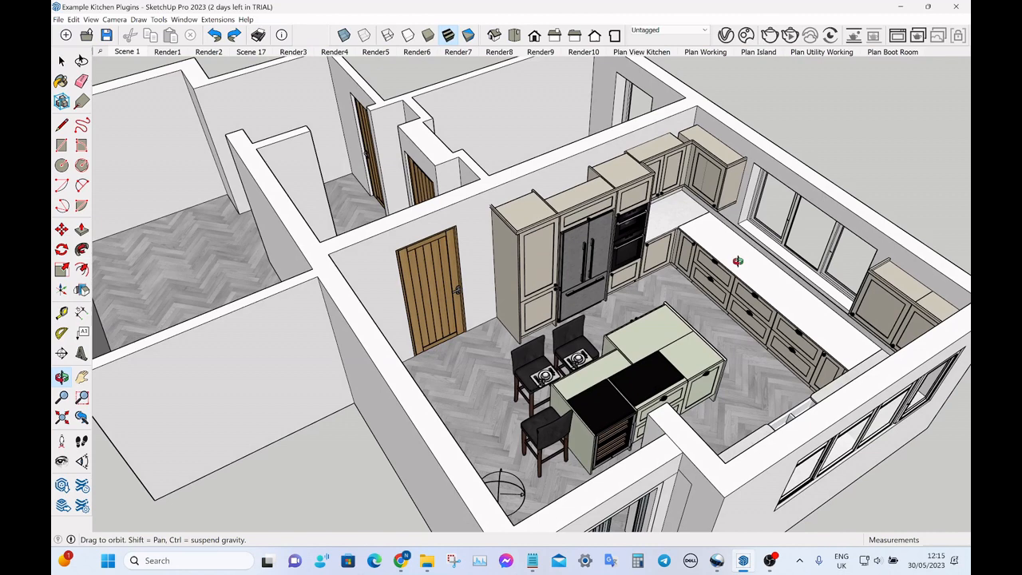
# Orbit the kitchen model and select the front bar stool beside the island.
pyautogui.moveTo(737, 261); pyautogui.dragTo(817, 134)
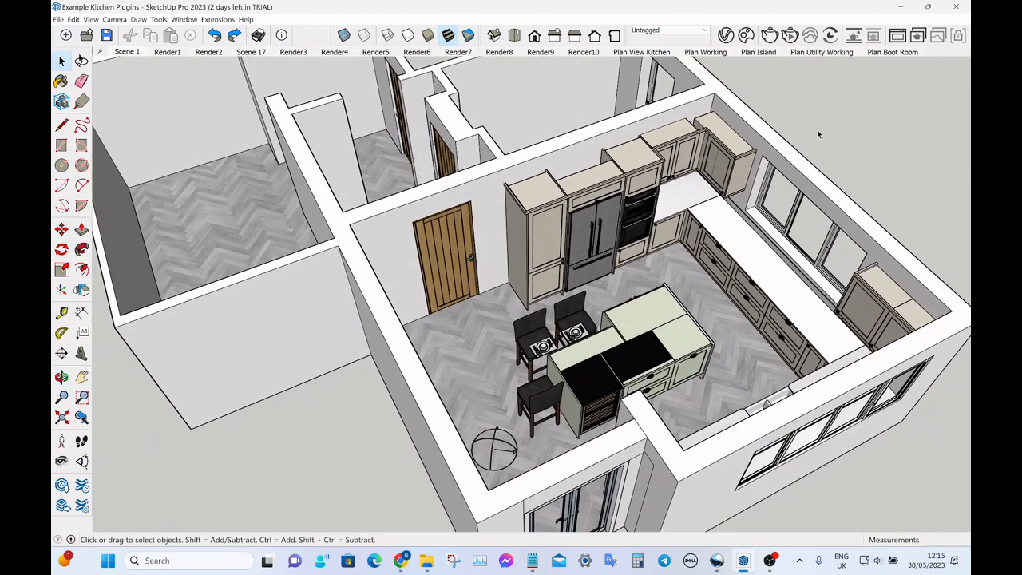
pyautogui.moveTo(599, 214)
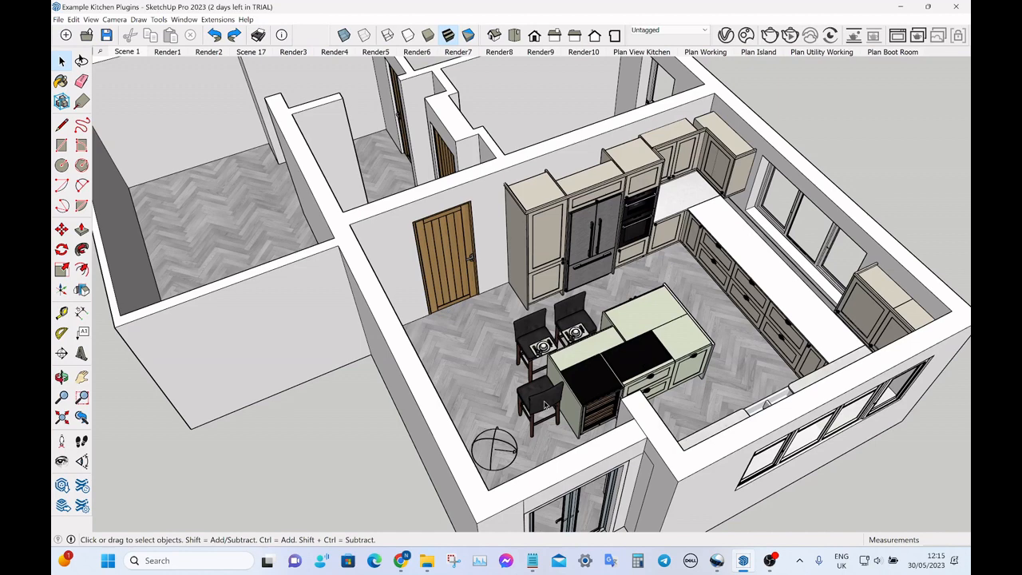
pyautogui.click(543, 399)
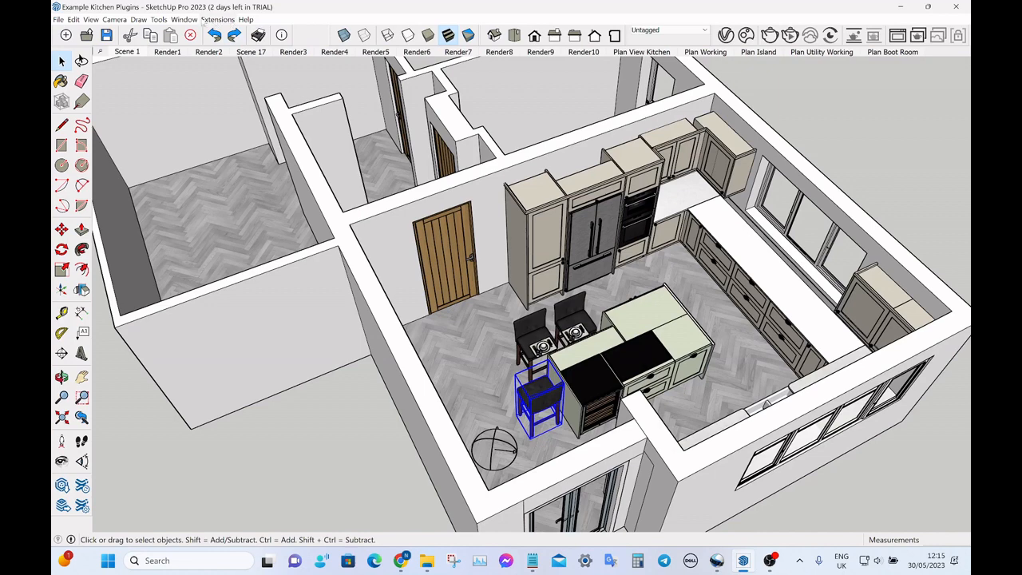
pyautogui.click(184, 20)
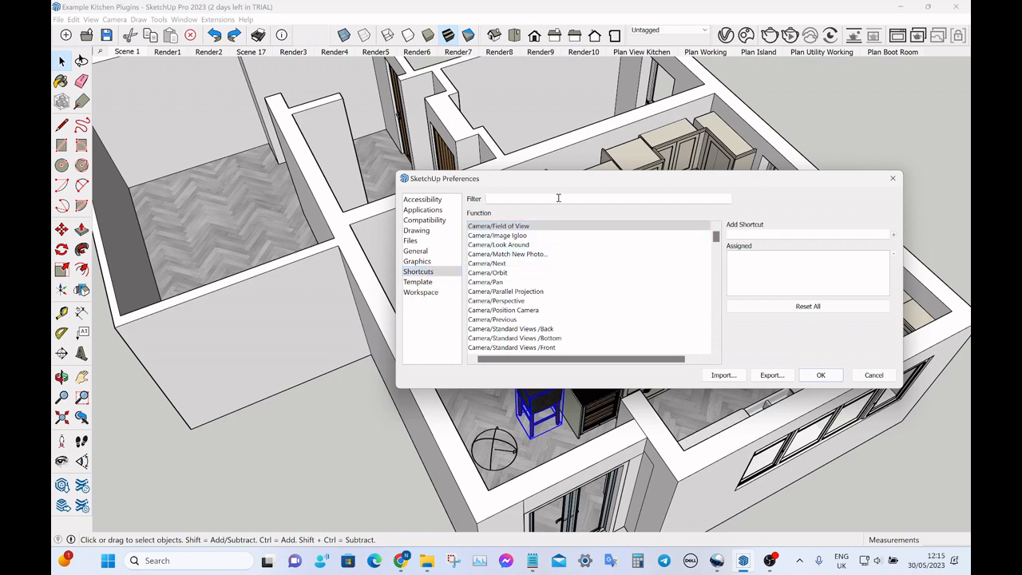
# Filter the Shortcuts preferences with "rot" and review the Rotate 90 Around Blue, Green and Red commands.
pyautogui.write('rotate')
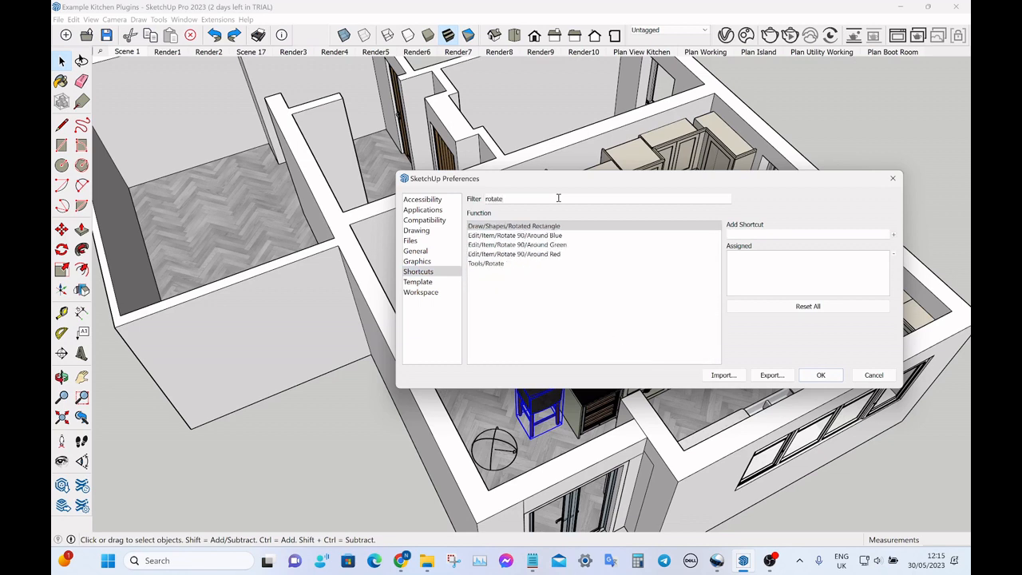
pyautogui.click(514, 234)
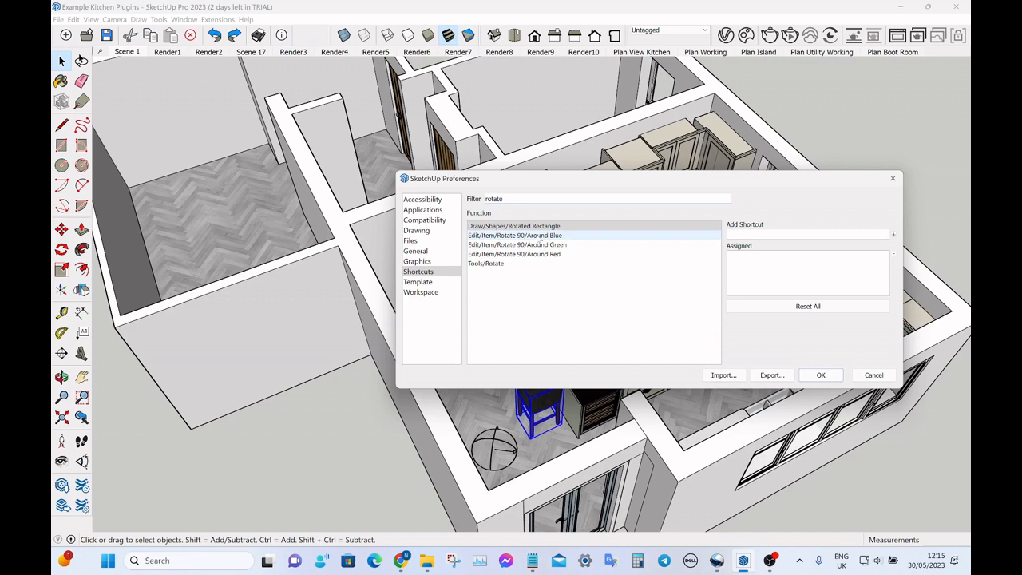
pyautogui.click(517, 245)
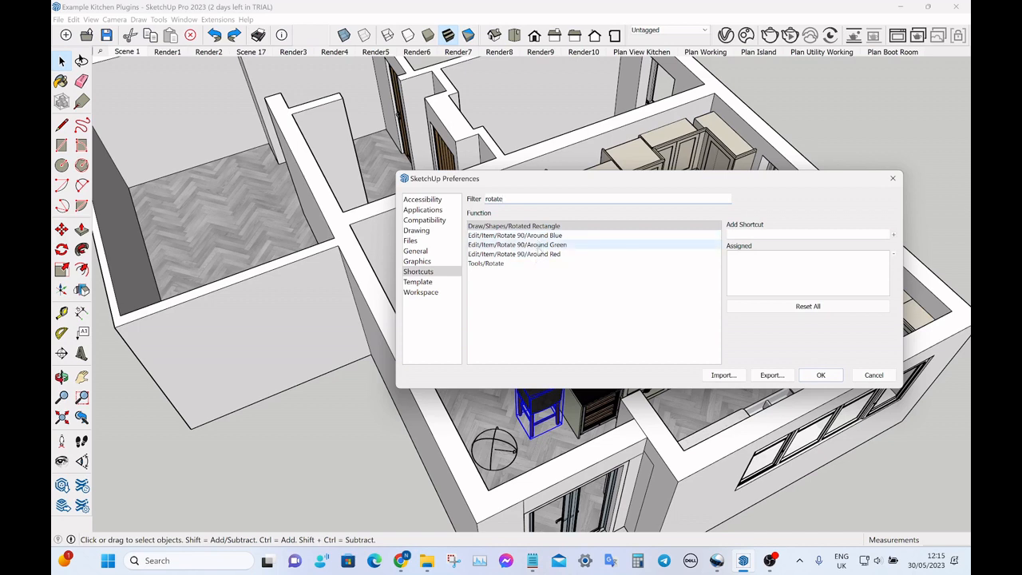
pyautogui.click(514, 254)
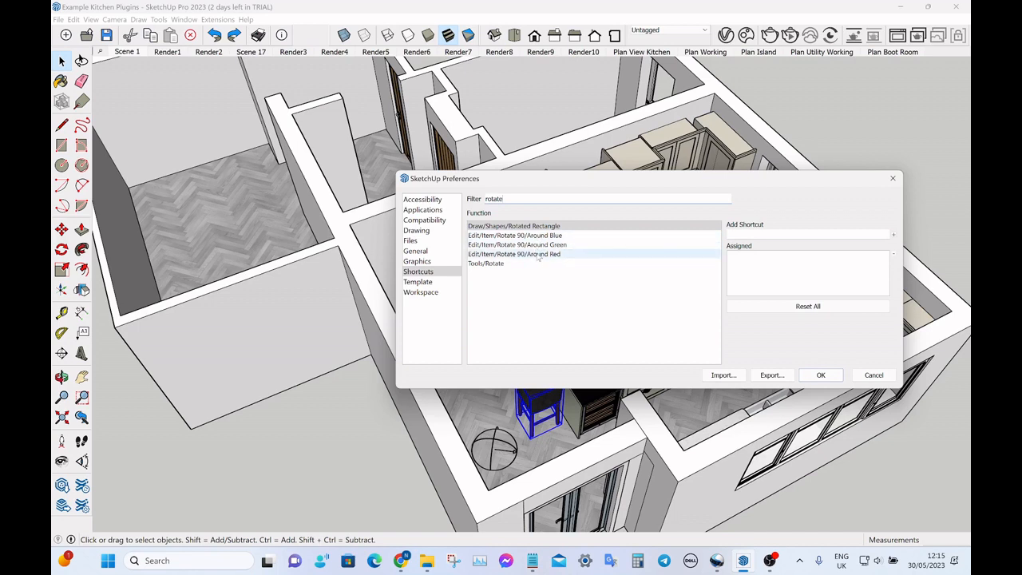
pyautogui.click(515, 244)
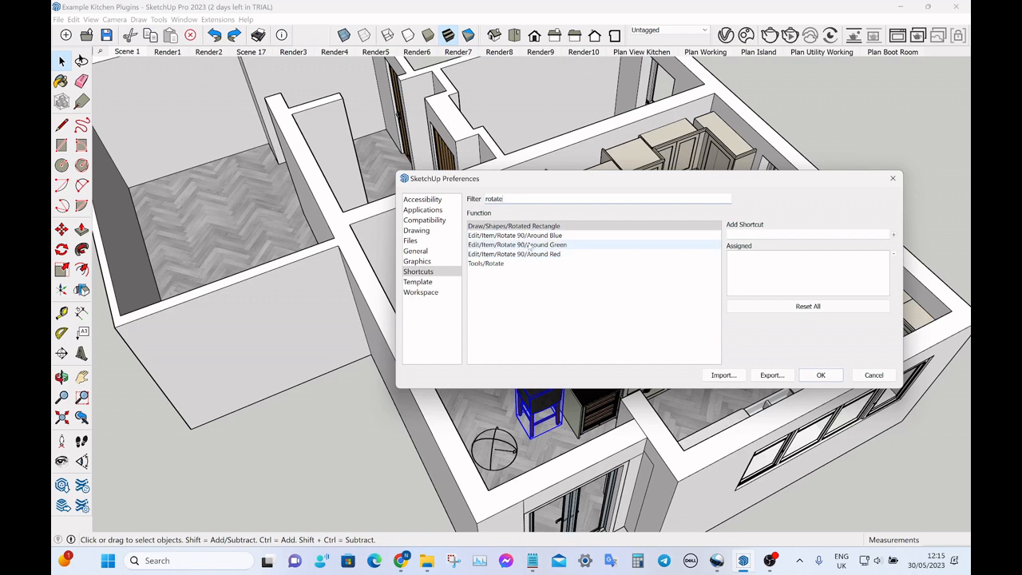
pyautogui.click(514, 235)
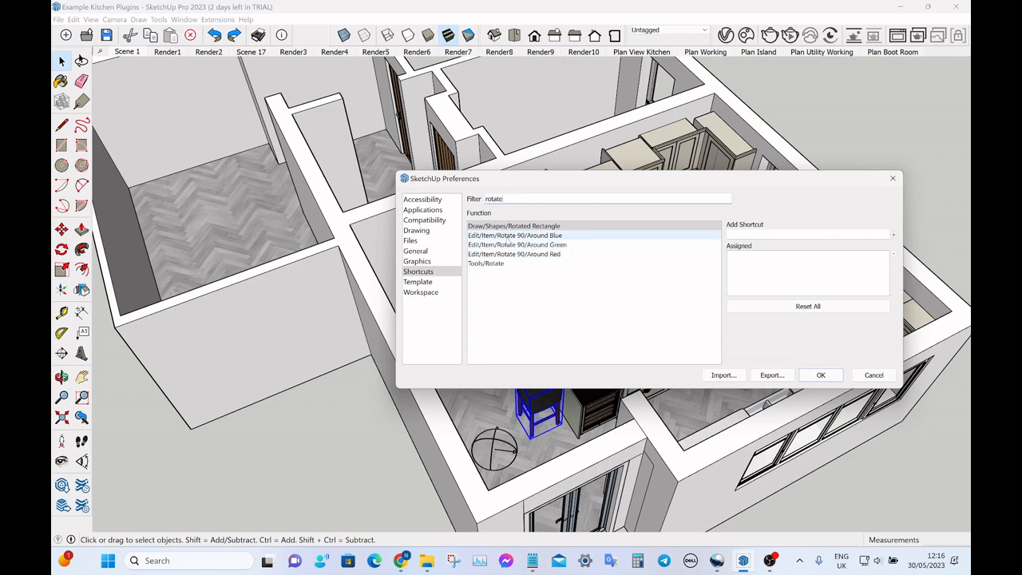
pyautogui.click(514, 235)
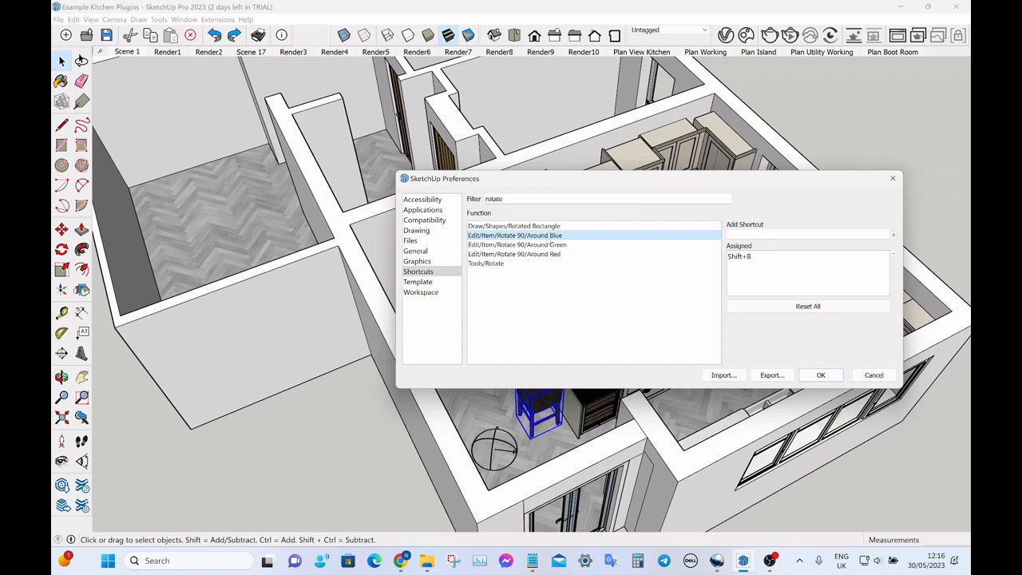
# Try adding Shift+B to Rotate 90 Around Blue and decline reassigning the already-used shortcut.
pyautogui.click(806, 256)
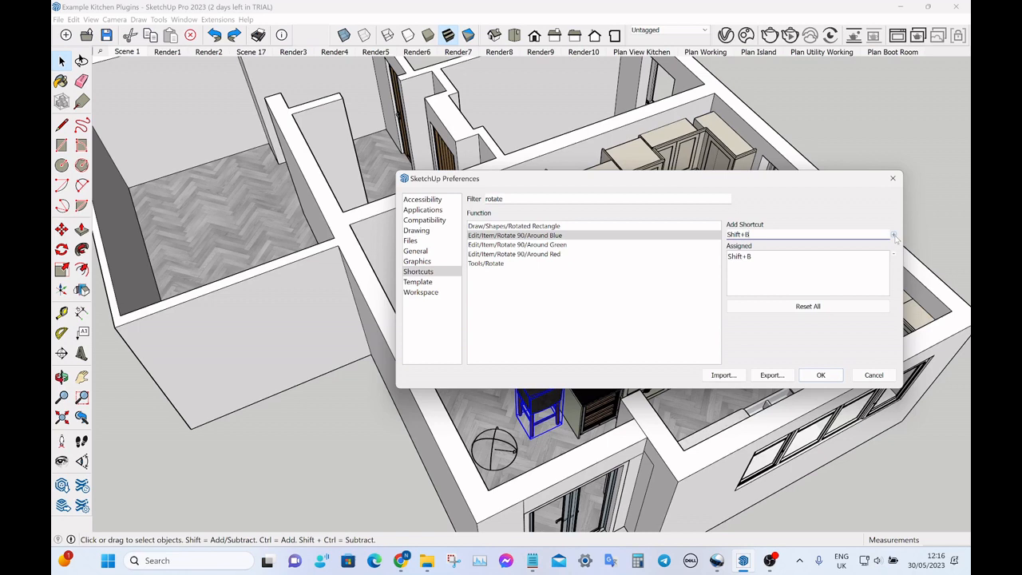
pyautogui.click(894, 235)
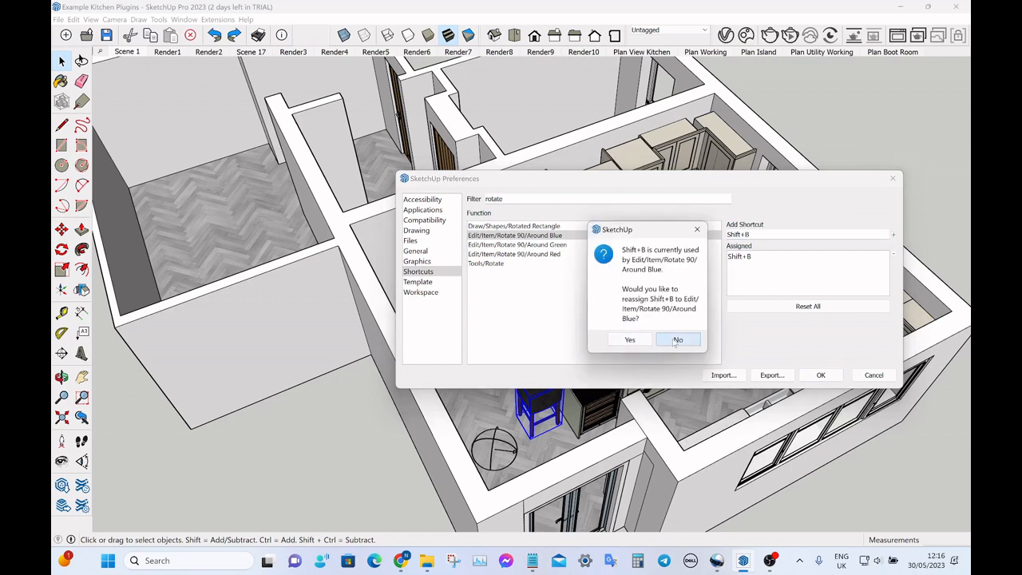
pyautogui.click(677, 339)
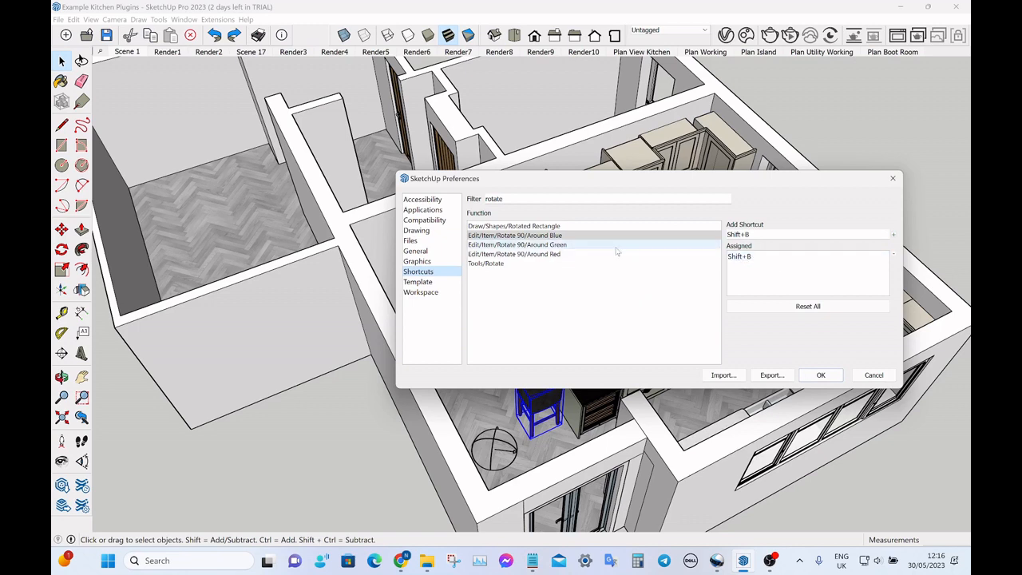
# Confirm the Around Green and Red commands keep Shift+G/R and accept the shortcut settings.
pyautogui.click(517, 245)
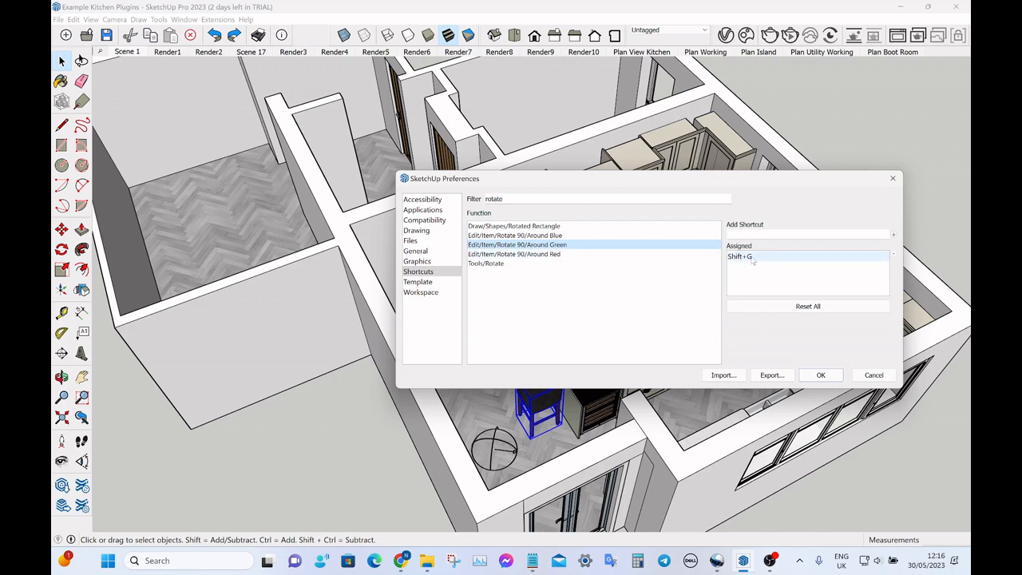
pyautogui.click(514, 254)
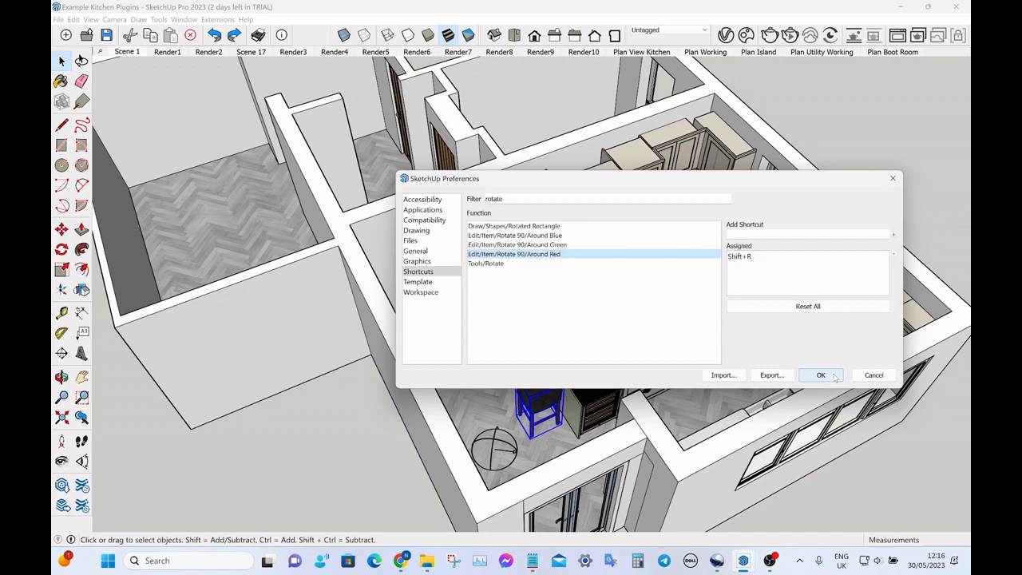
pyautogui.click(820, 375)
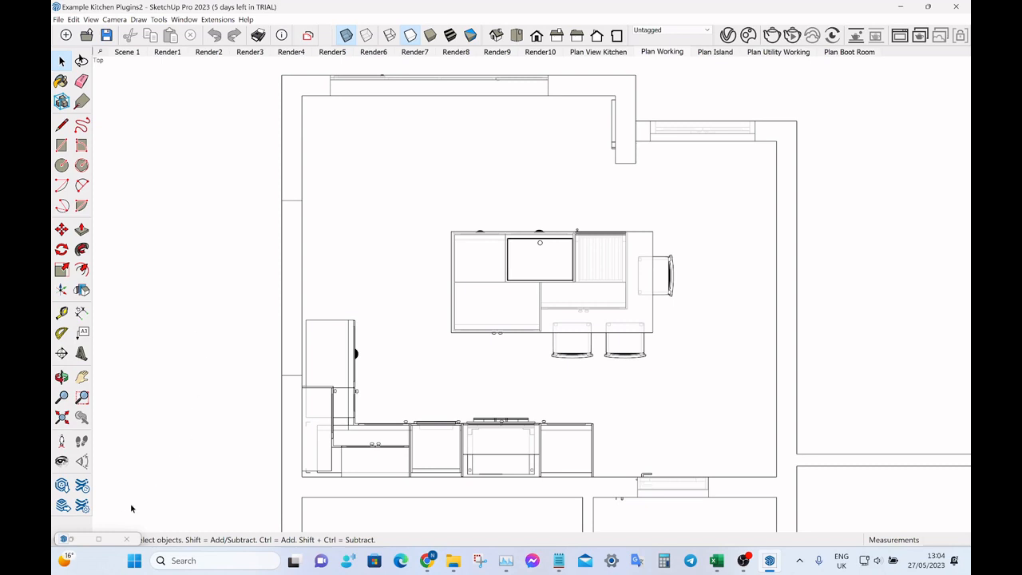
pyautogui.moveTo(160, 463)
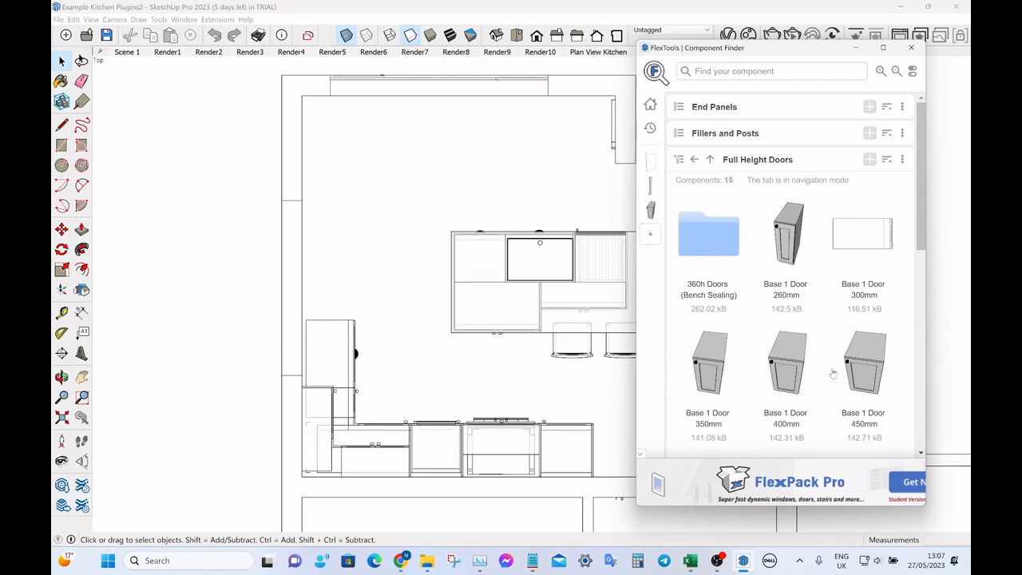
# Drag a FlexTools Base 1 Door cabinet into the plan and position it near the top-left wall.
pyautogui.scroll(-3)
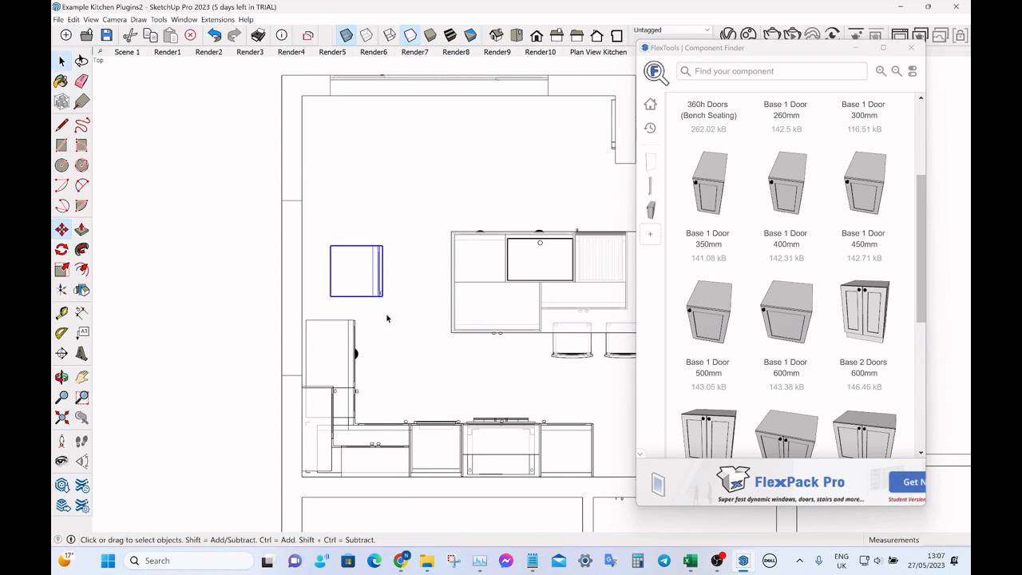
pyautogui.moveTo(358, 268); pyautogui.dragTo(326, 293)
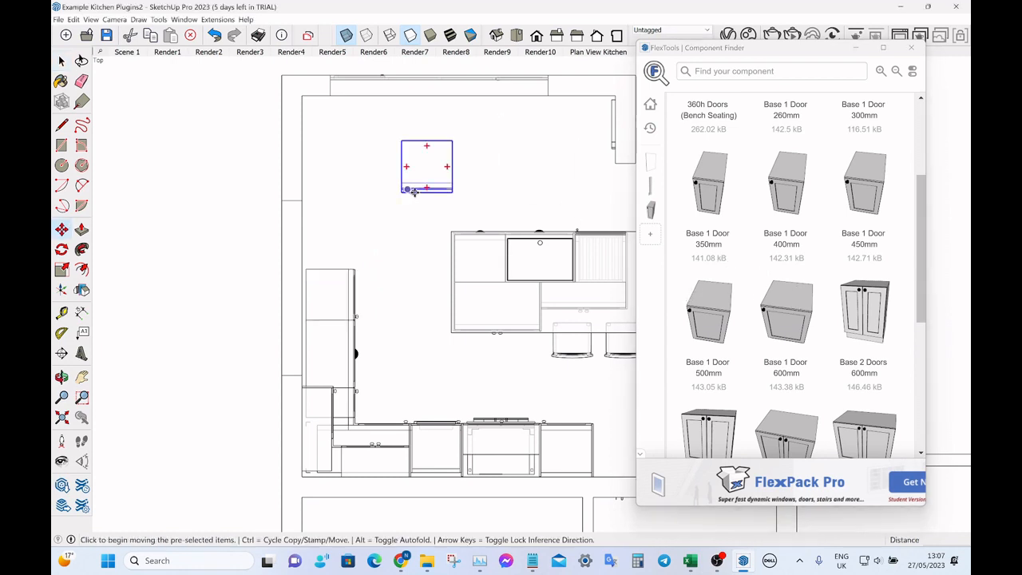
pyautogui.moveTo(426, 167); pyautogui.dragTo(345, 227)
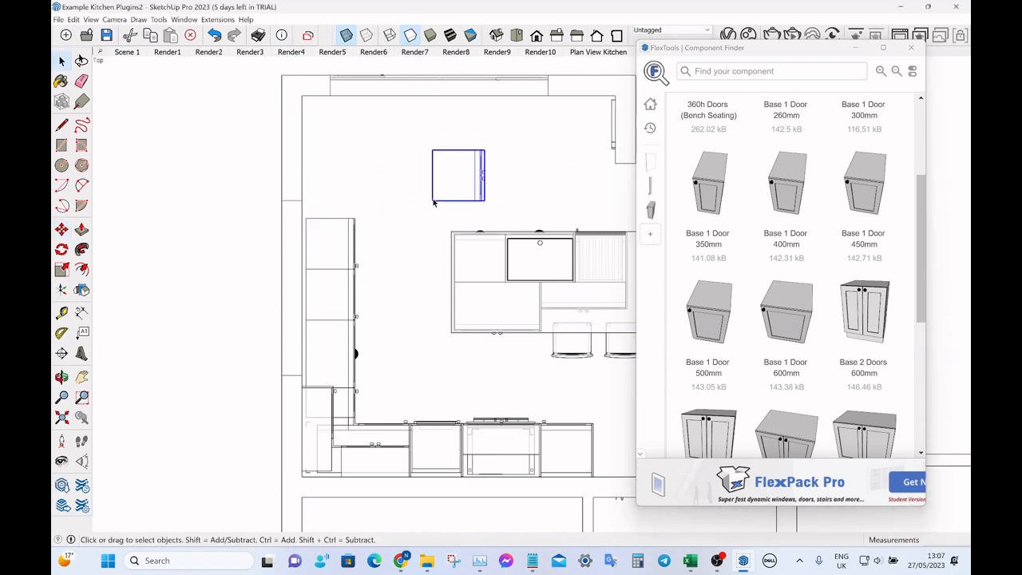
pyautogui.moveTo(458, 176); pyautogui.dragTo(332, 195)
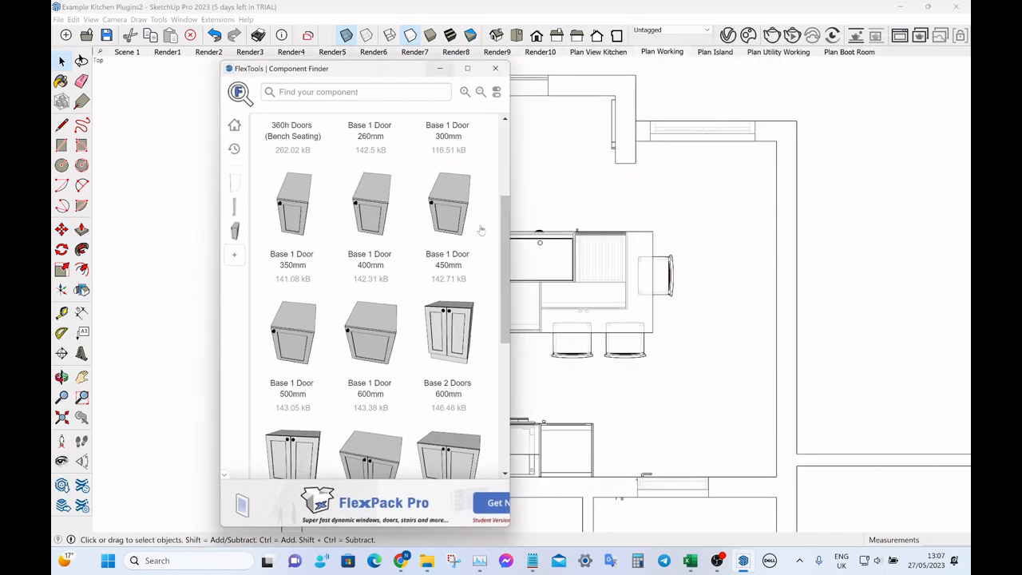
pyautogui.click(731, 255)
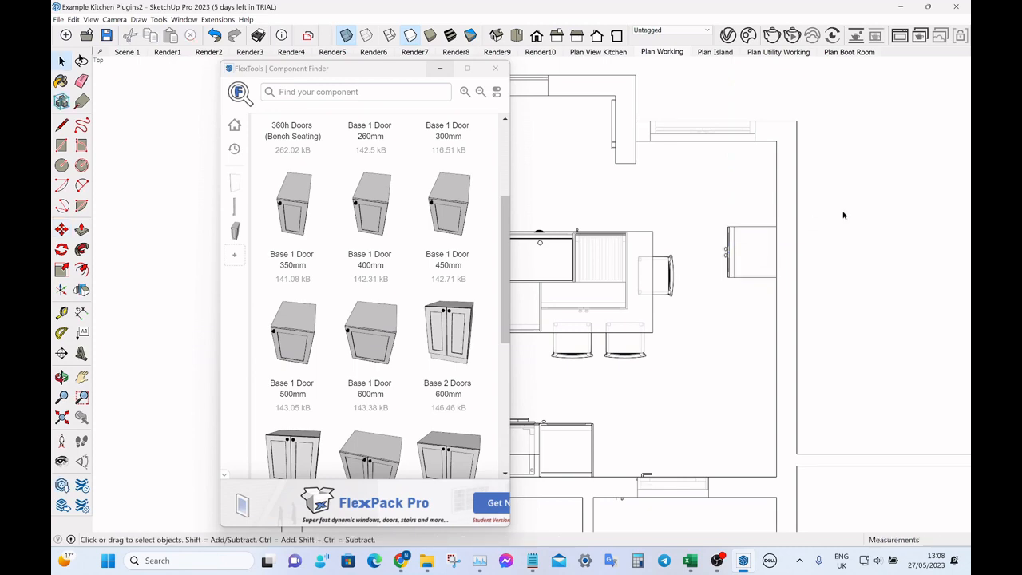
pyautogui.moveTo(849, 216)
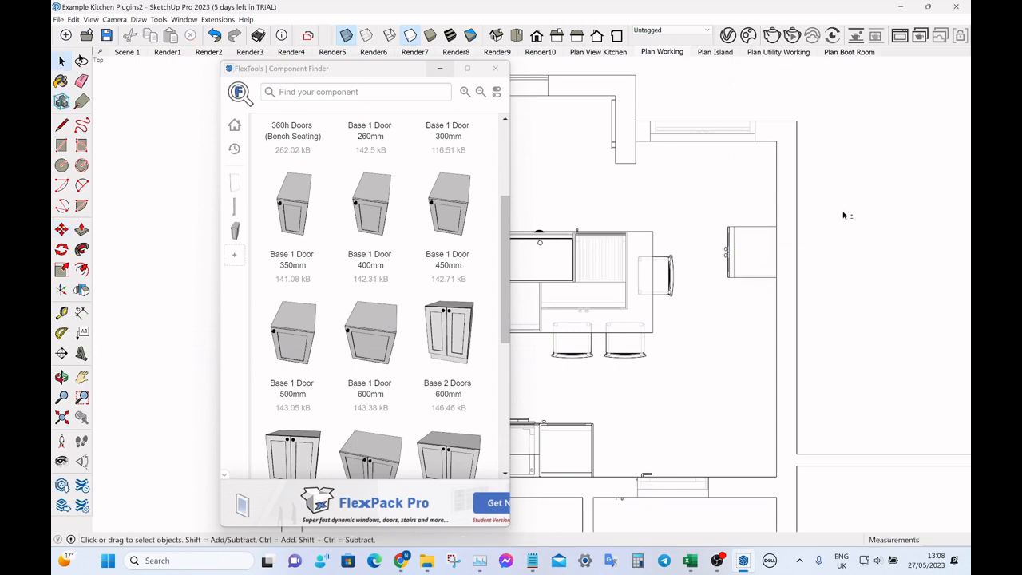
pyautogui.click(495, 67)
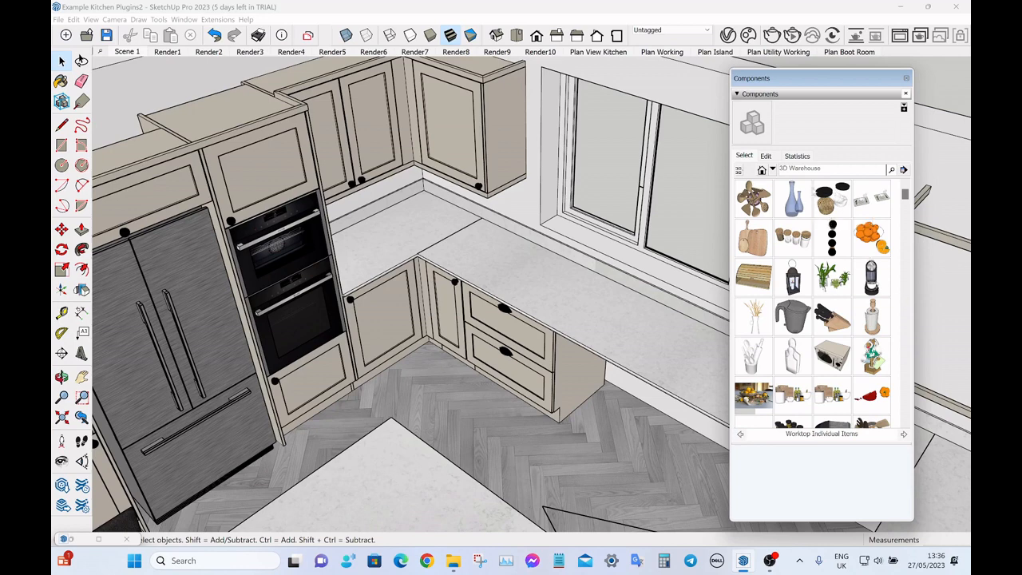
pyautogui.moveTo(833, 402)
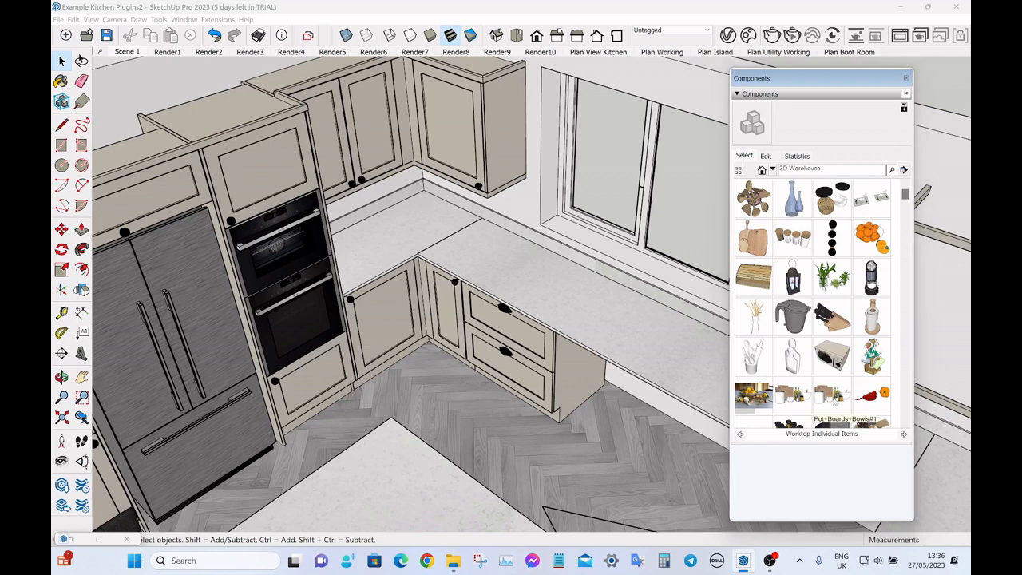
# Place the 3D Warehouse pots-and-boards decor component on the worktop beside the oven units.
pyautogui.click(832, 395)
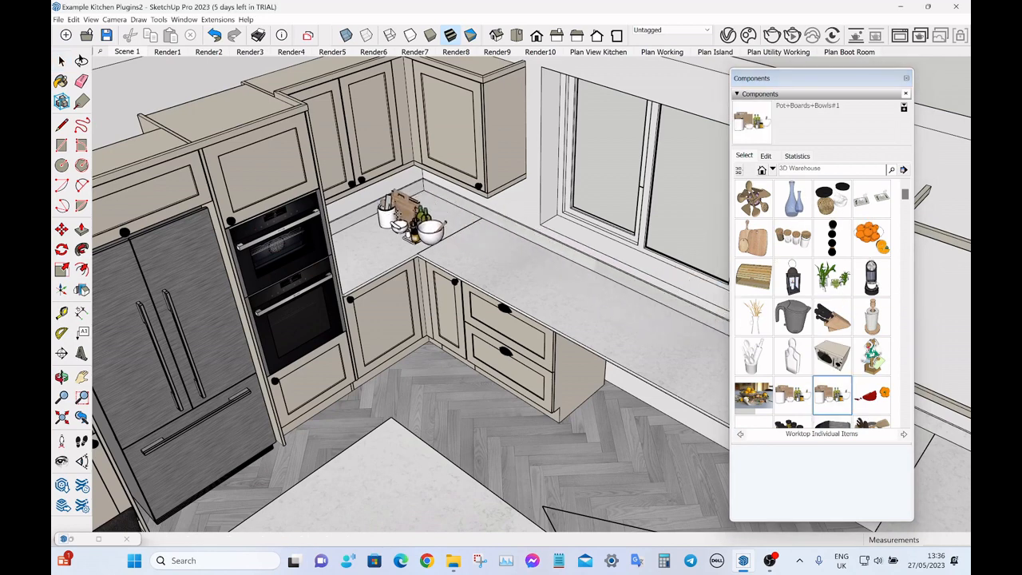